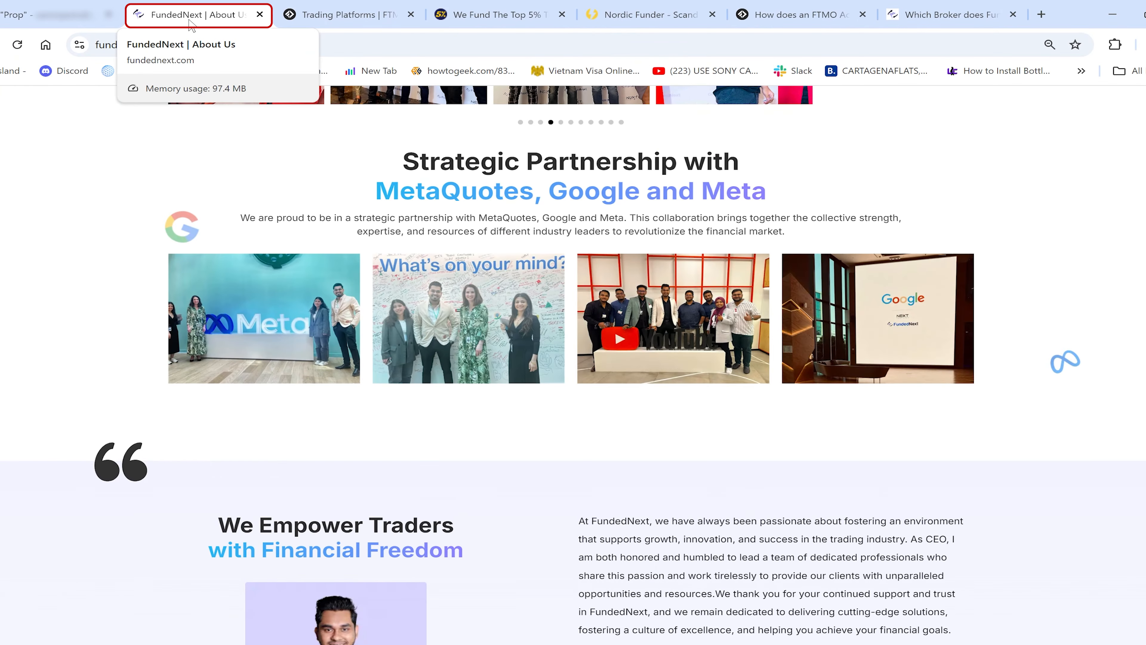
Look through the FundedNext and The5ers sites and land on FTMO's Trading Platforms page.
click(501, 14)
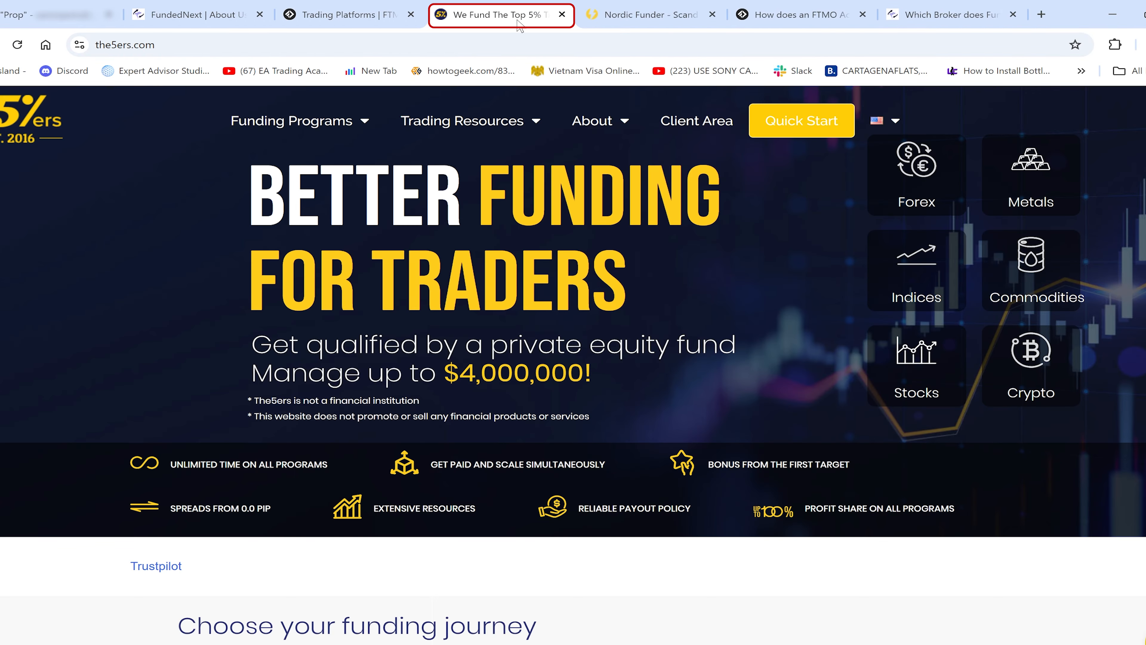
click(36, 14)
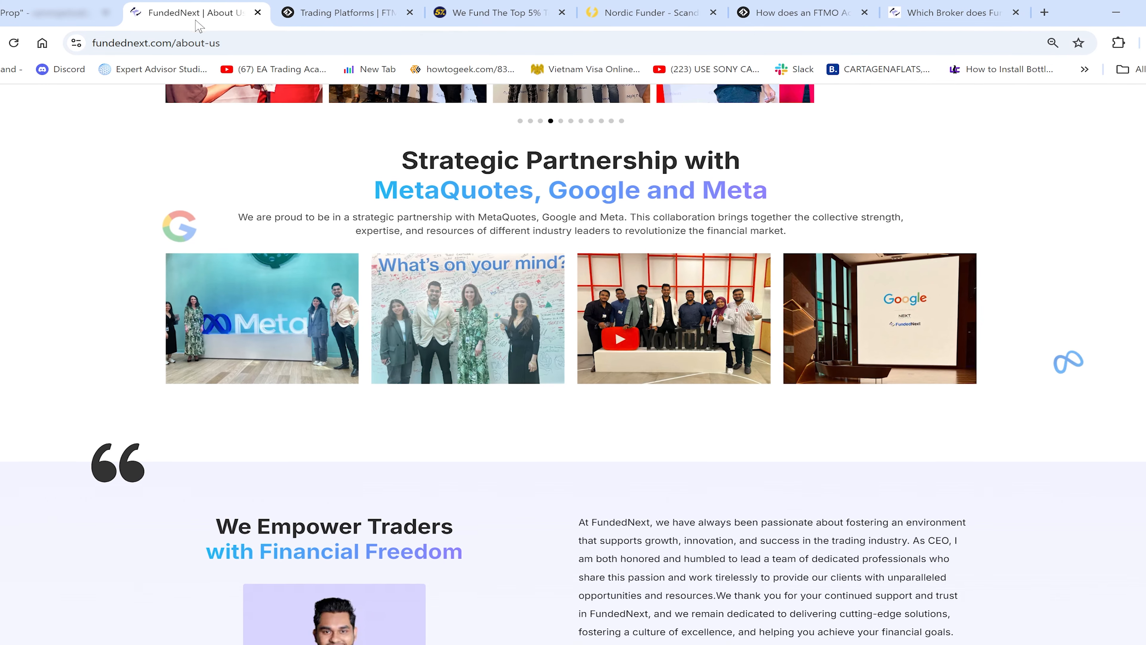
click(344, 12)
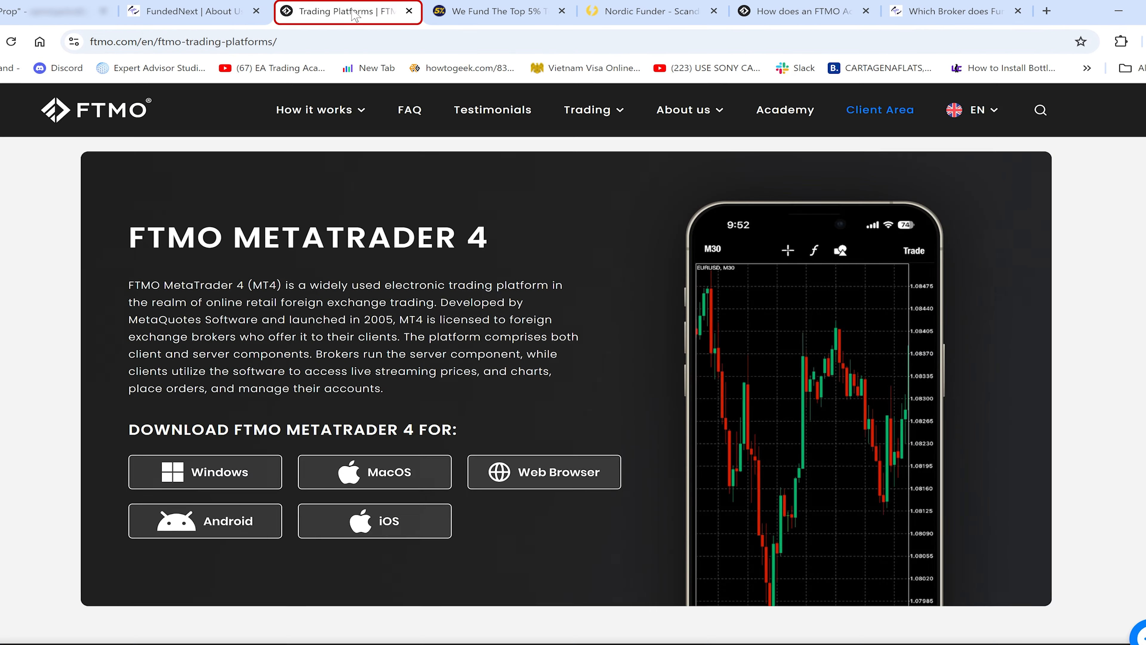
click(649, 10)
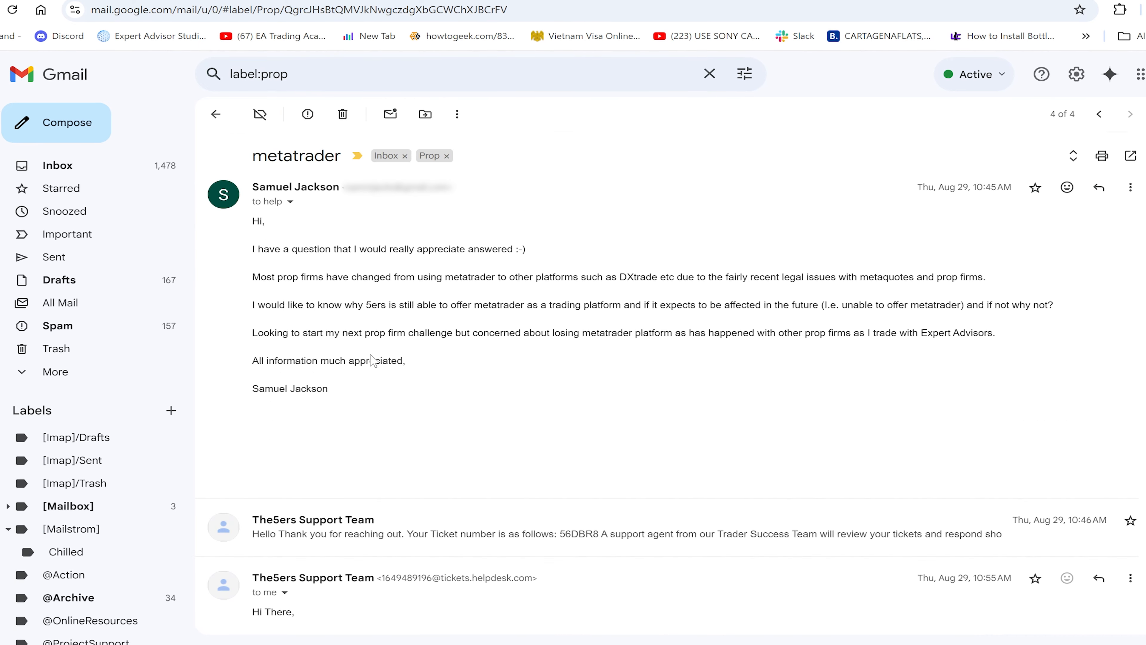
Open the 'metatrader' conversation with The5ers Support Team under the Prop label.
click(215, 114)
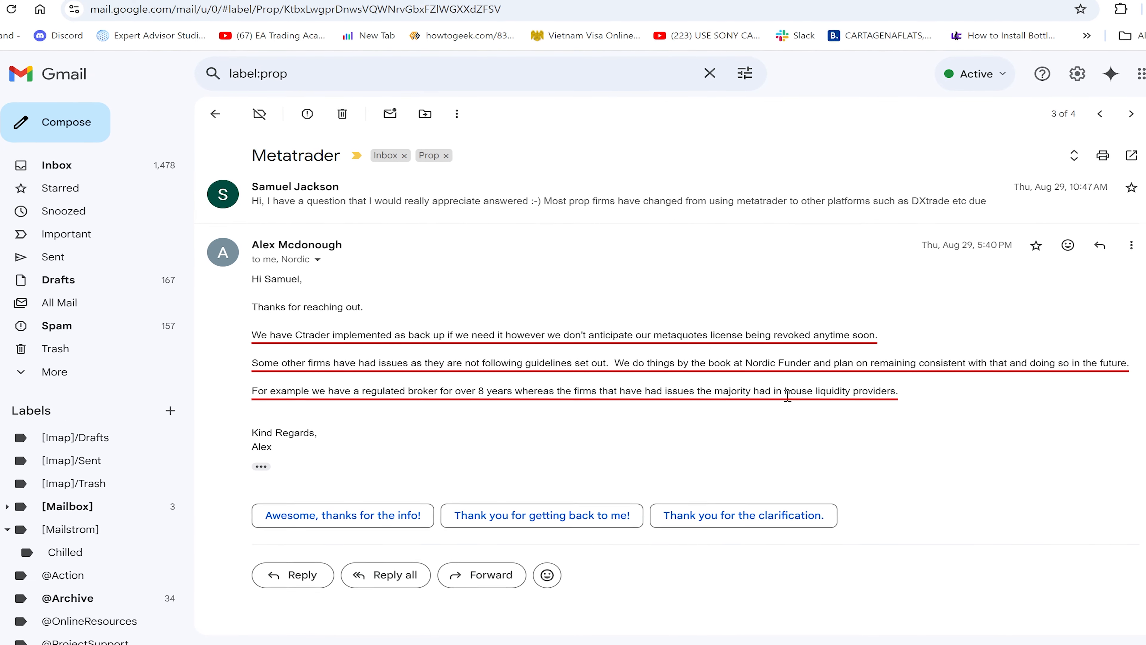
mouse_move(906, 406)
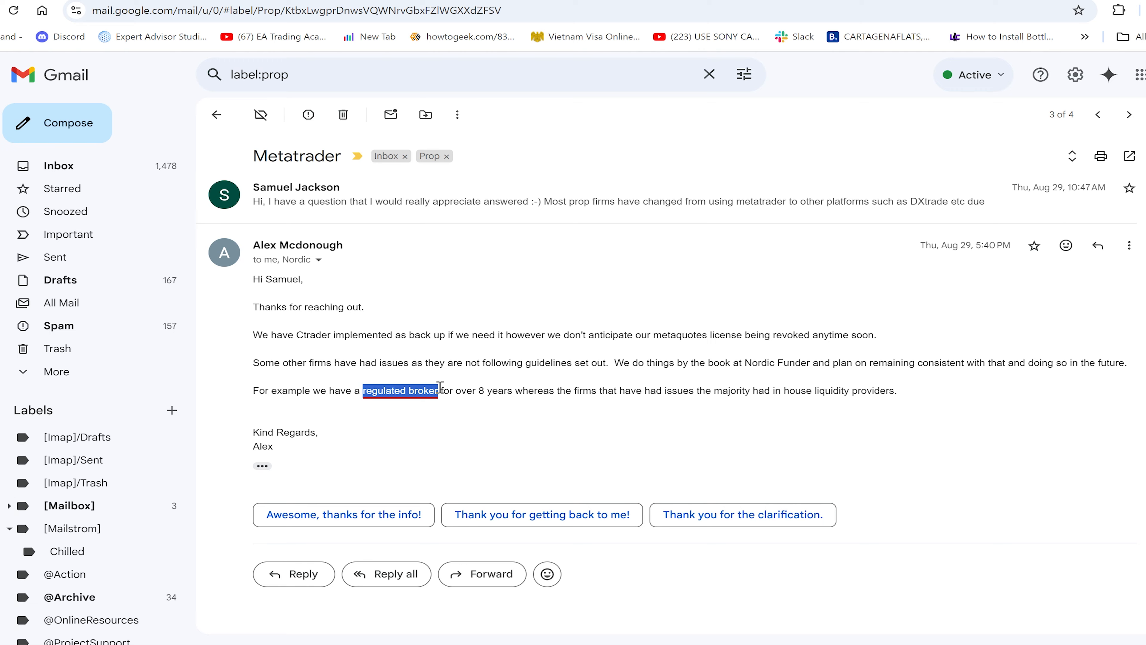
mouse_move(453, 439)
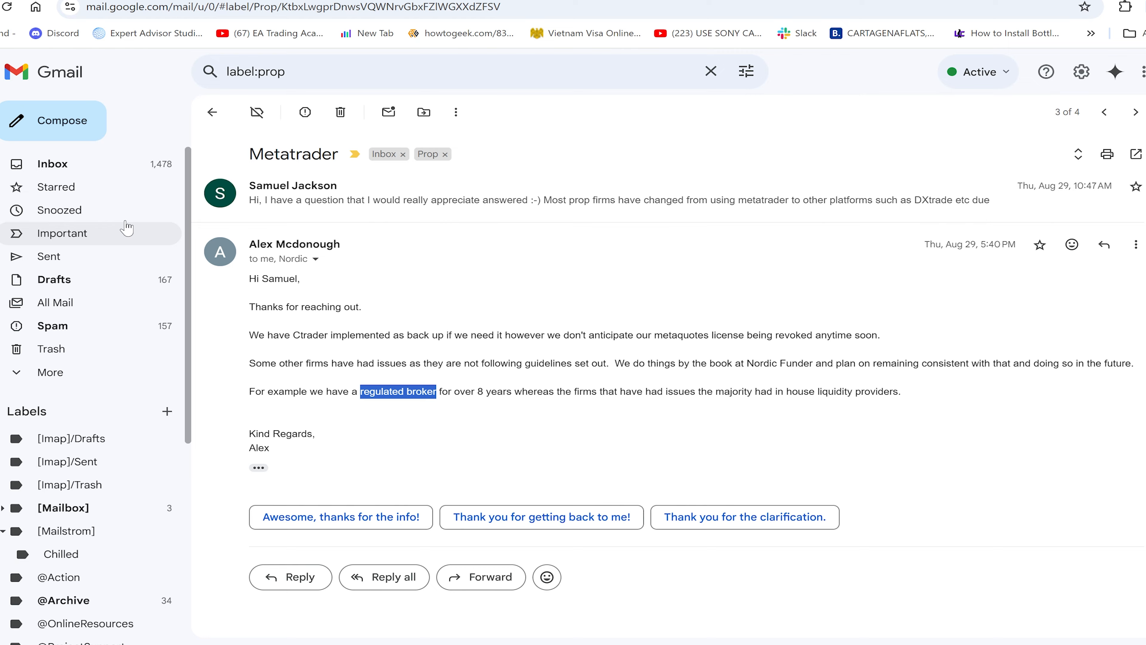
Open the Metatrader conversation from Alex at Nordic Funder about its cTrader backup.
click(212, 112)
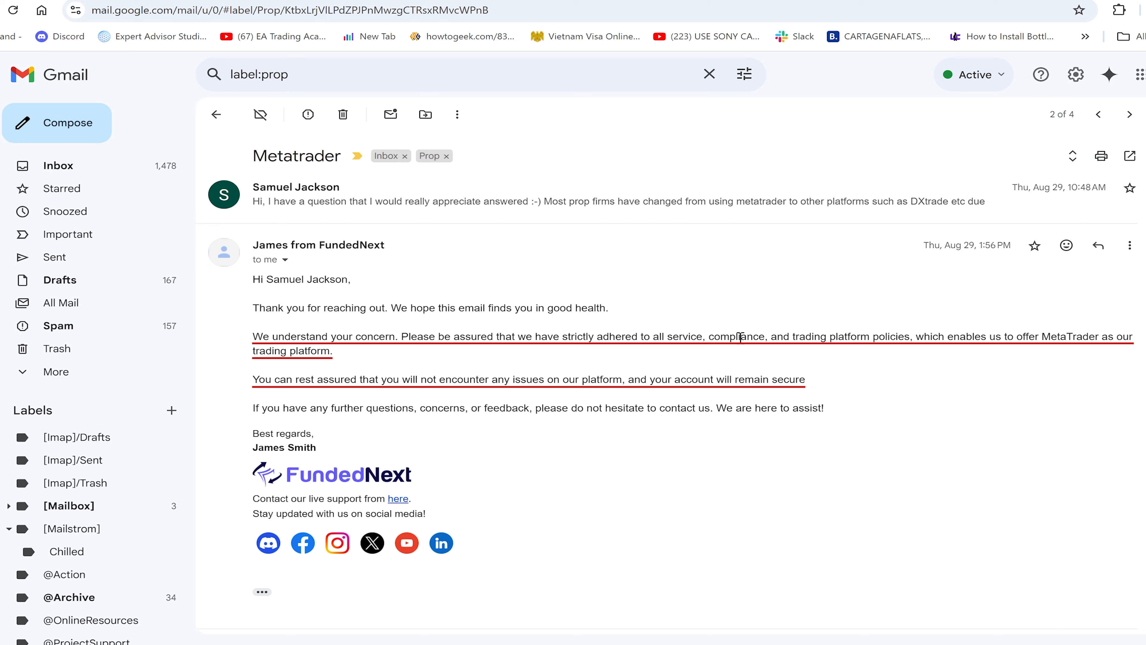
mouse_move(905, 354)
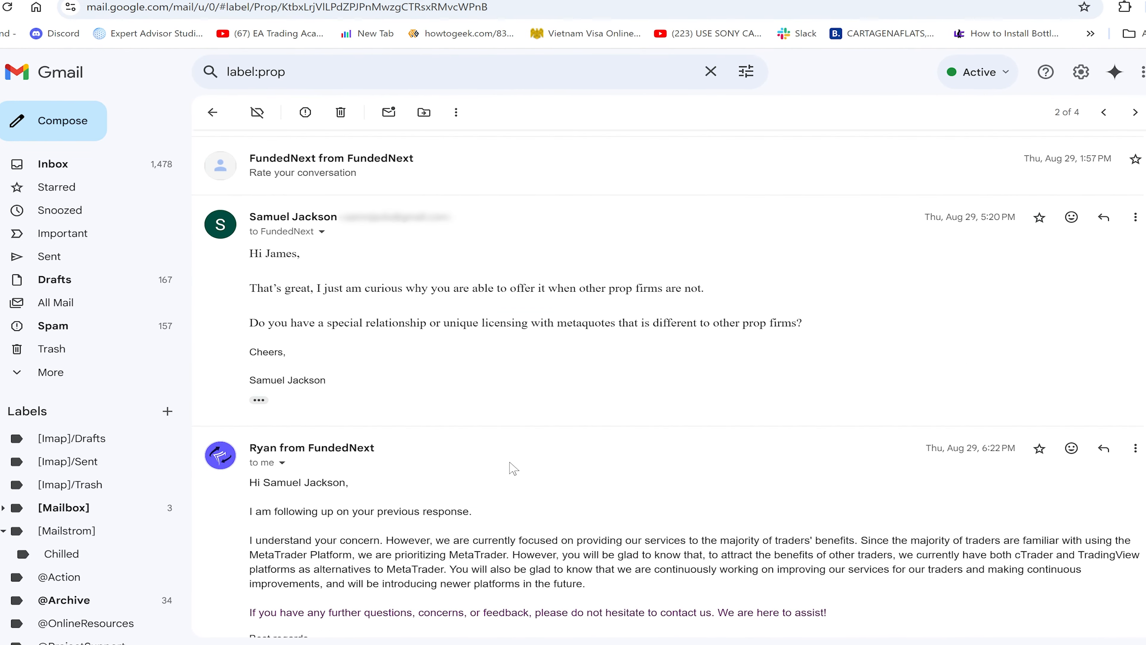
Read down the FundedNext thread to Ryan's follow-up reply about MetaTrader, cTrader and TradingView.
scroll(down, 3)
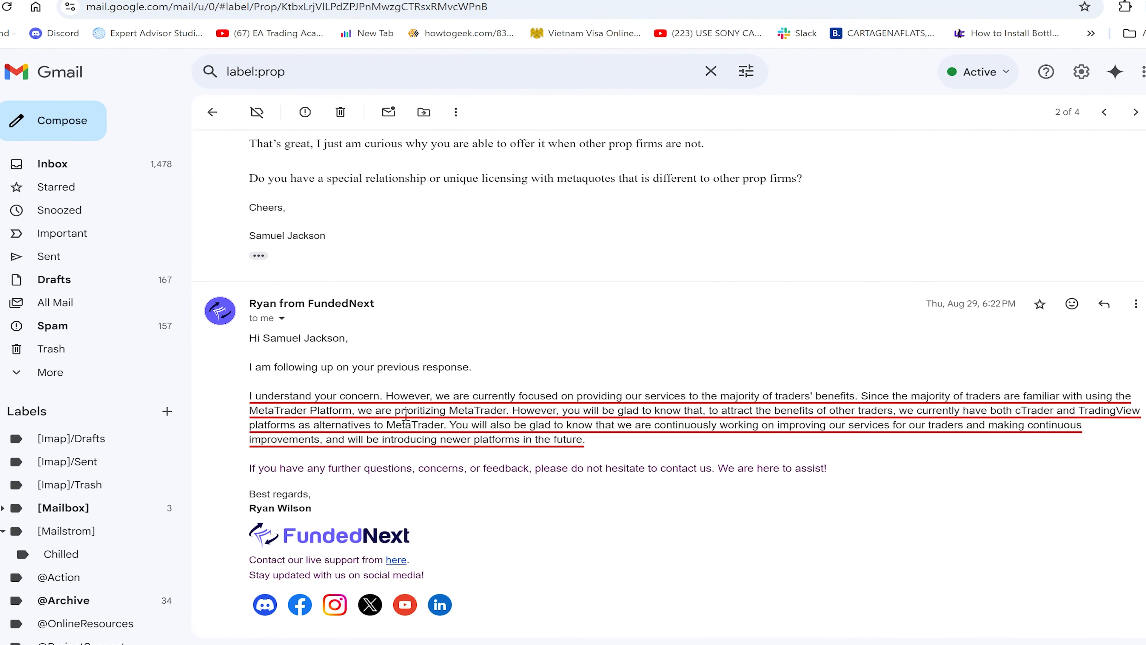
mouse_move(591, 423)
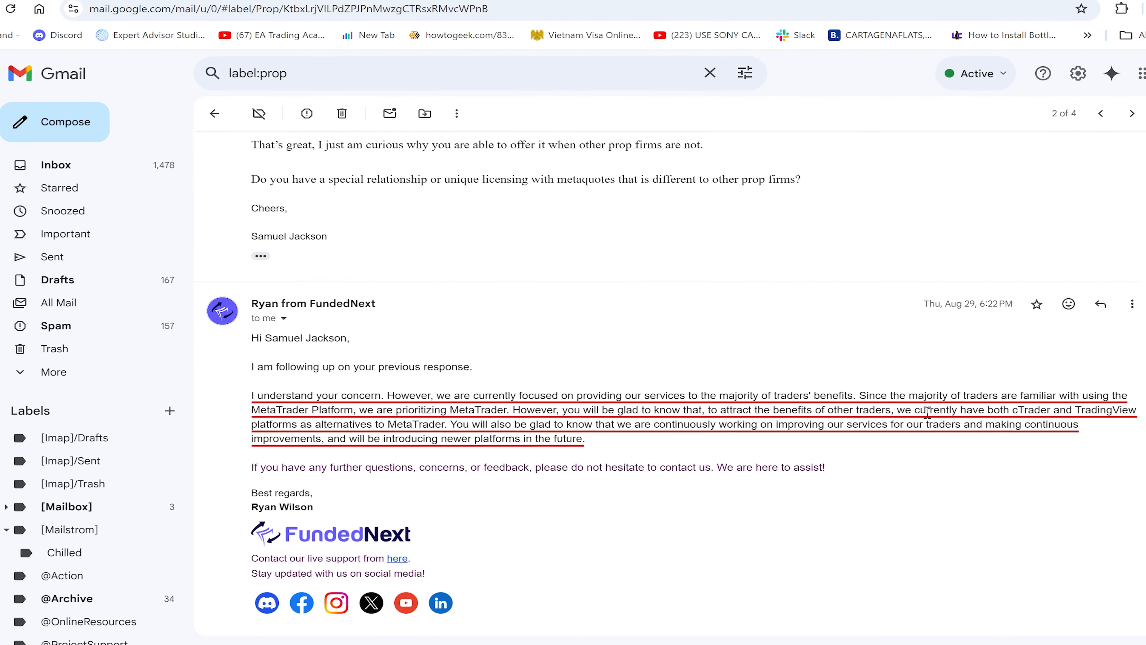
double_click(476, 410)
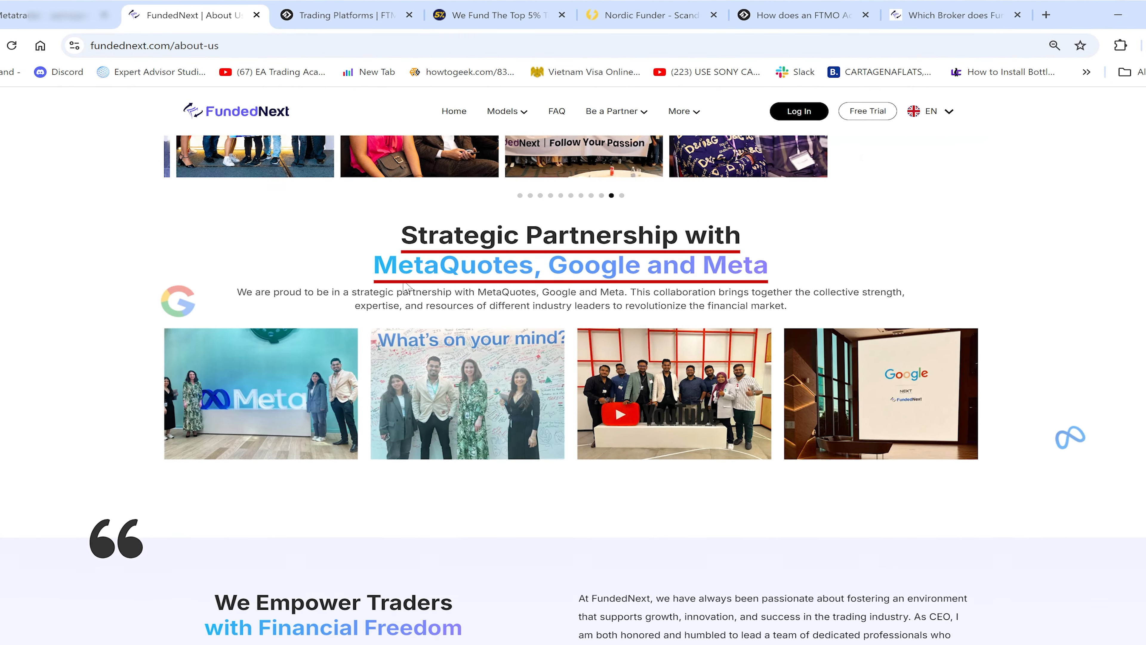
View FundedNext's 'Which Broker does FundedNext associate with?' help article.
click(950, 14)
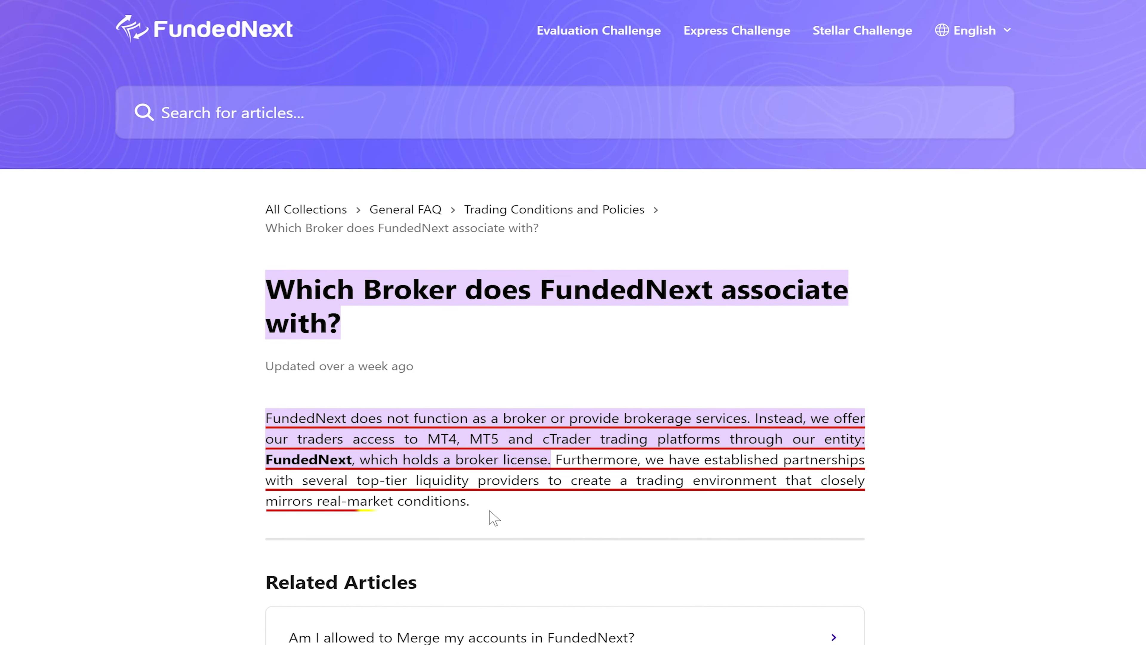
click(51, 13)
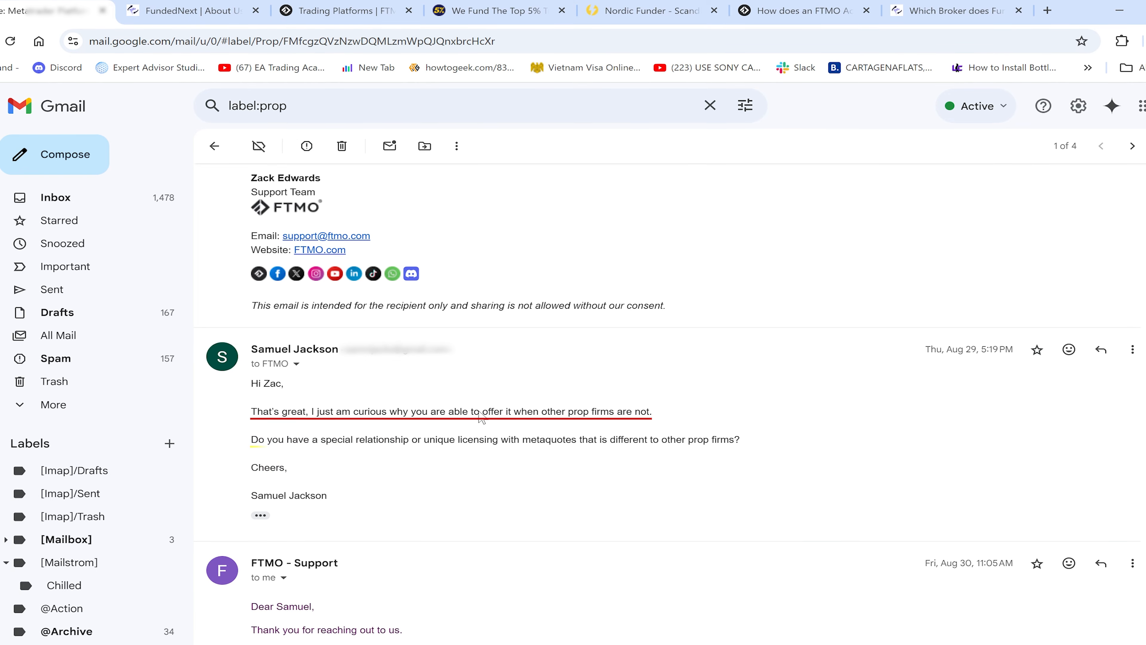
Read FTMO support's reply on provider relationships, then return to the Prop label list of four threads.
scroll(down, 3)
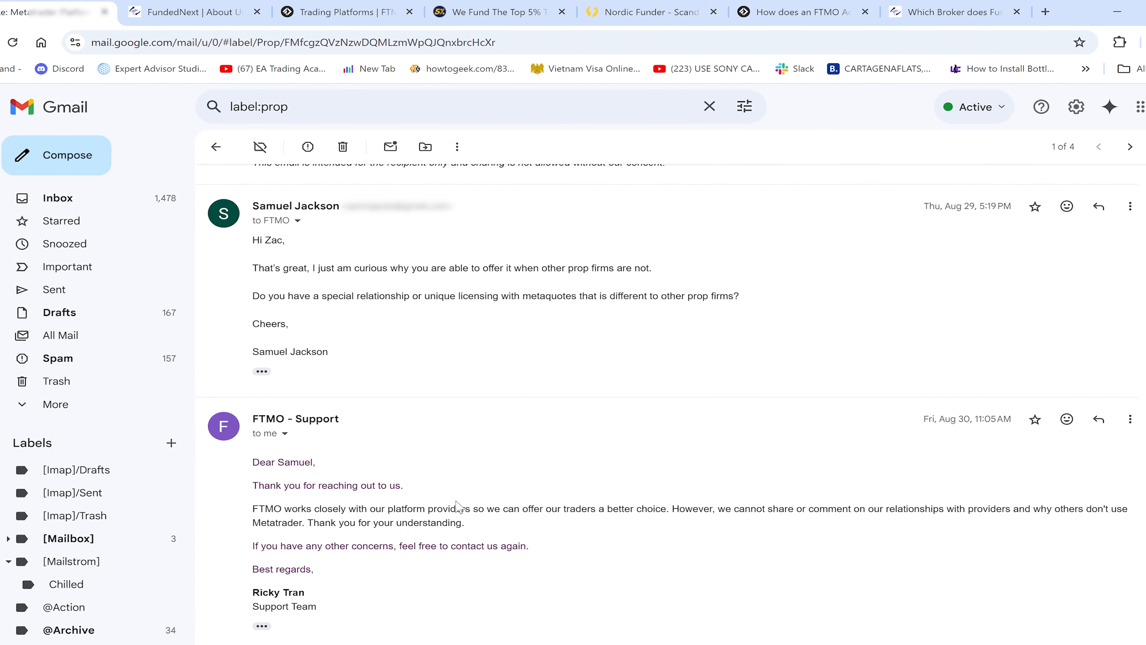
scroll(down, 3)
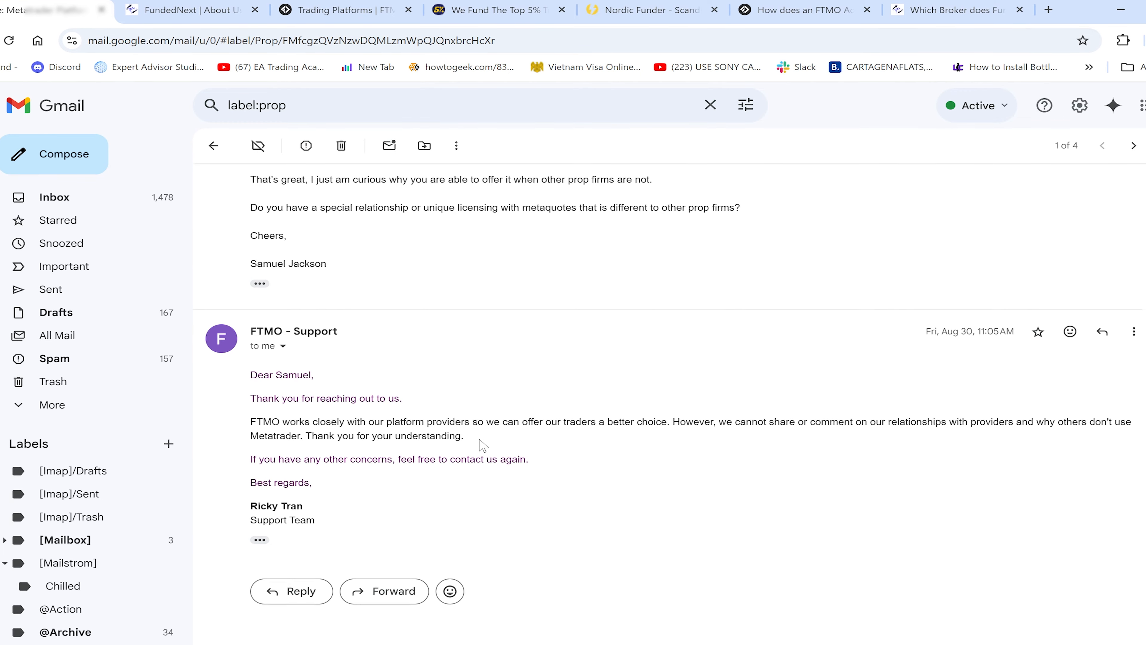
click(801, 9)
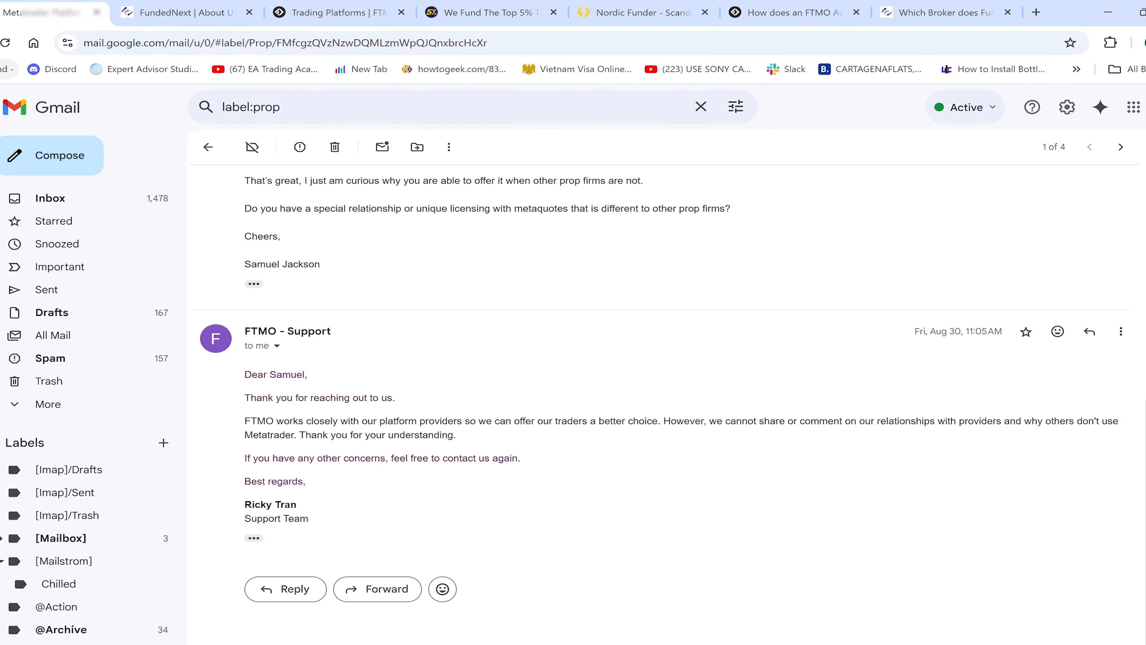
click(208, 147)
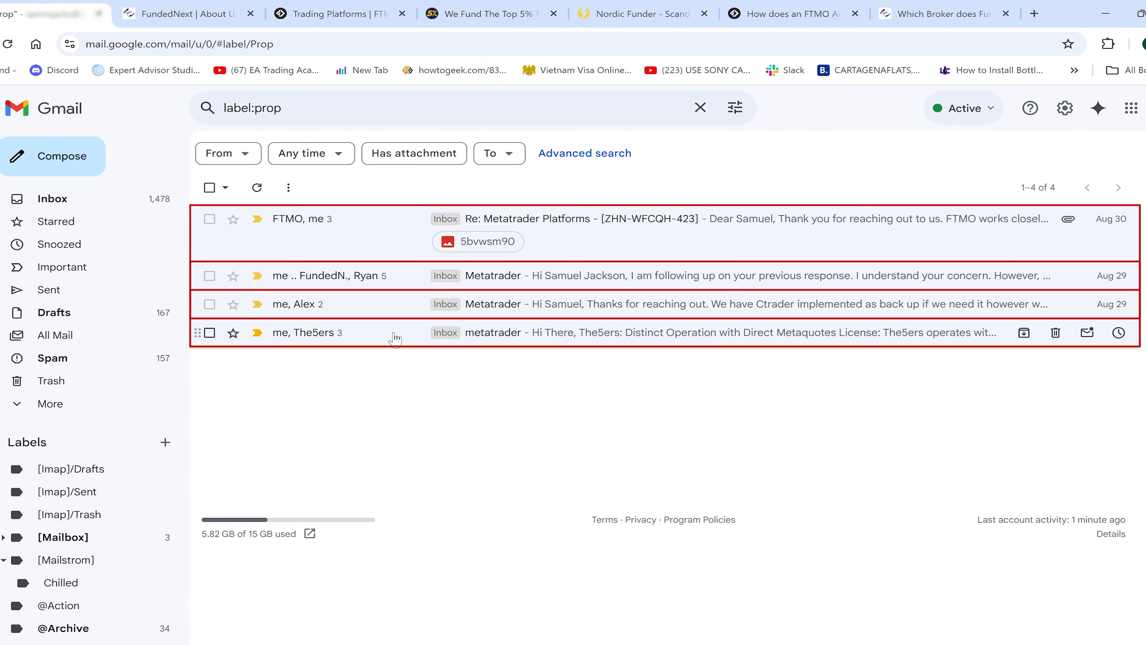